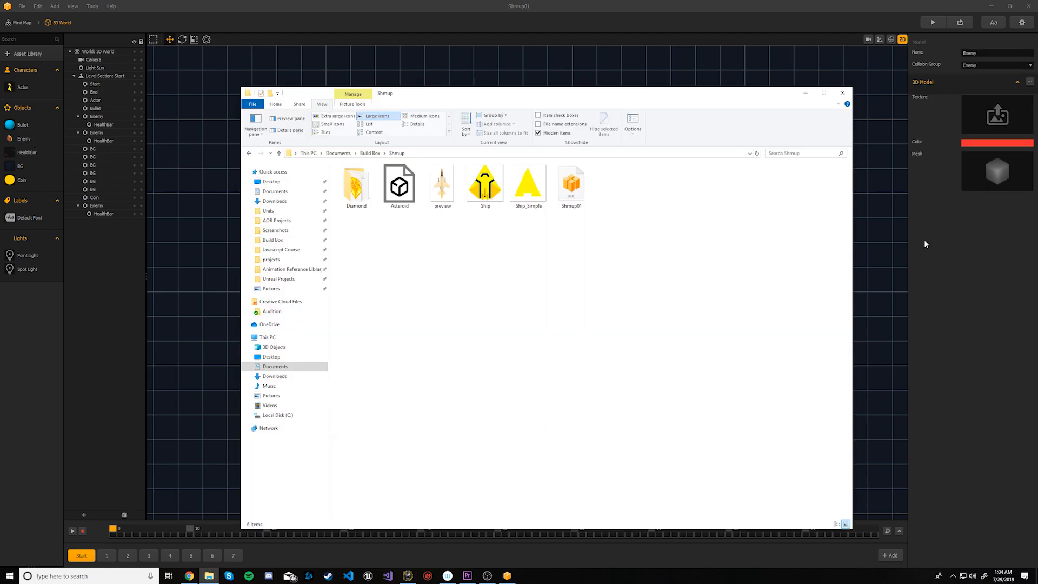
Step: Give the Enemy object the Asteroid model as its mesh
{"action": "left_click", "coordinate": [398, 185]}
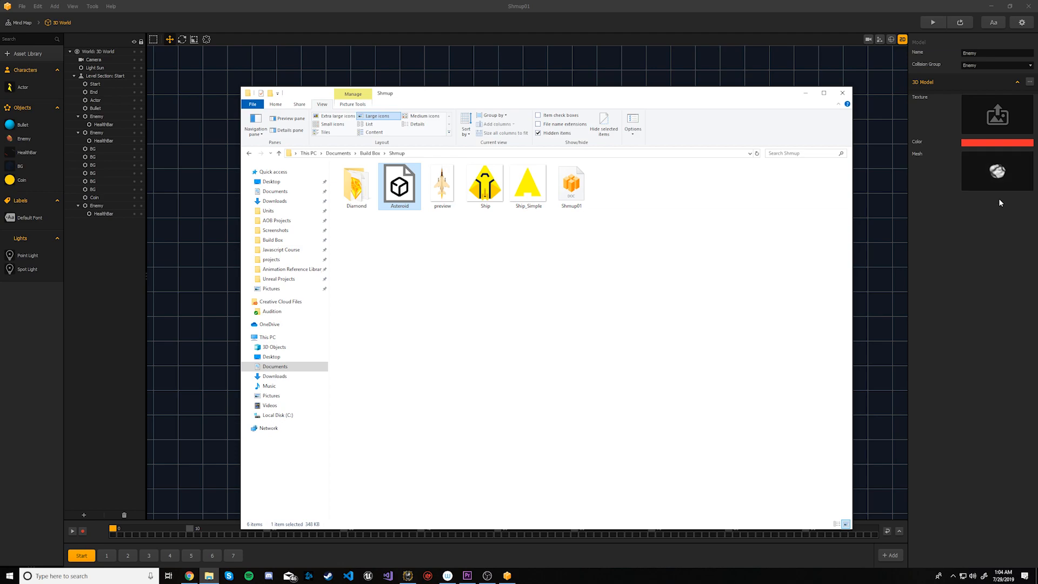
{"action": "left_click", "coordinate": [841, 92]}
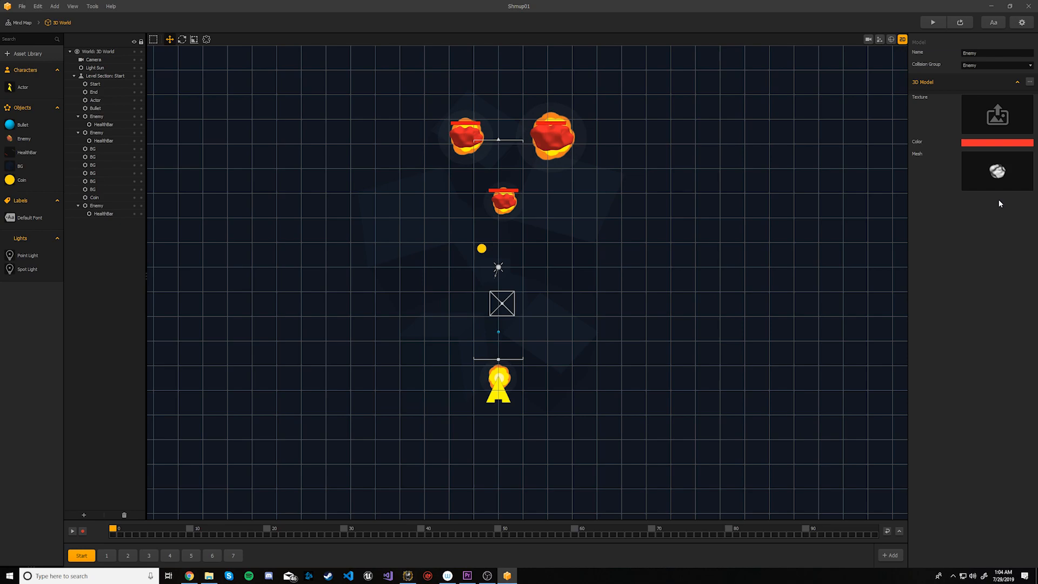
{"action": "mouse_move", "coordinate": [746, 196]}
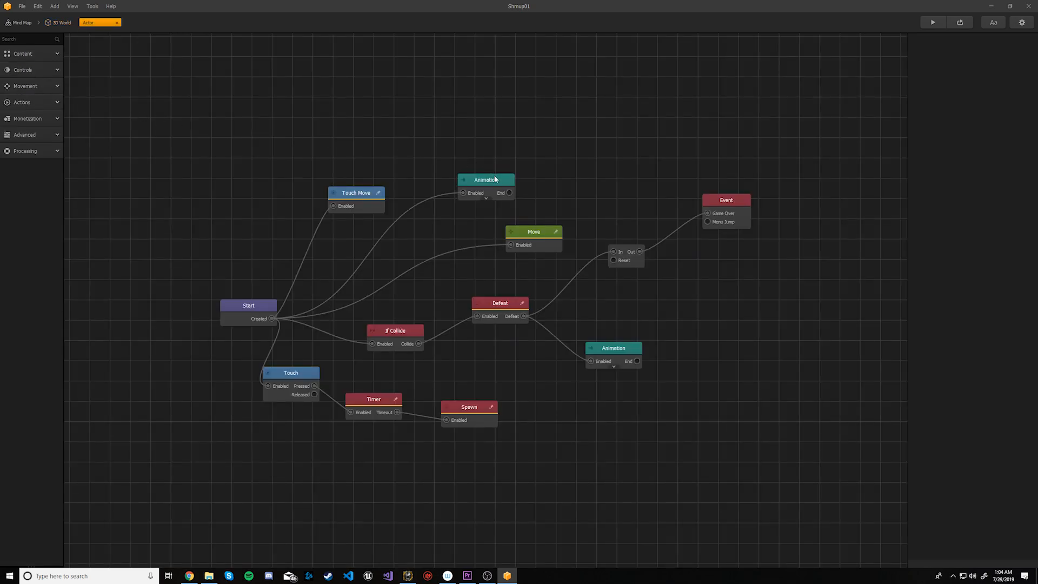
Step: Open the Actor's top Animation node in the Animation Editor
{"action": "left_click", "coordinate": [486, 180]}
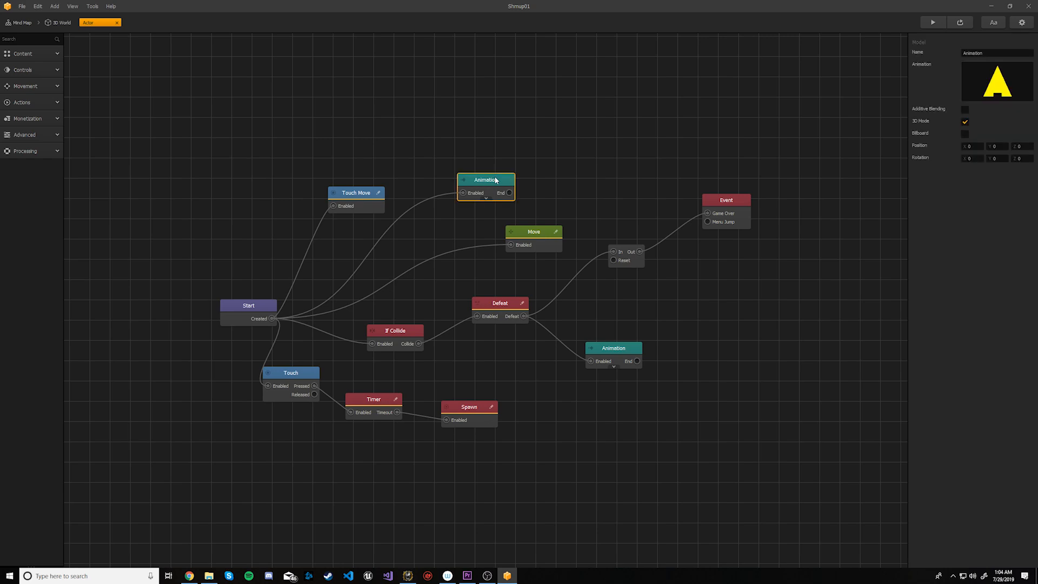
{"action": "mouse_move", "coordinate": [562, 177]}
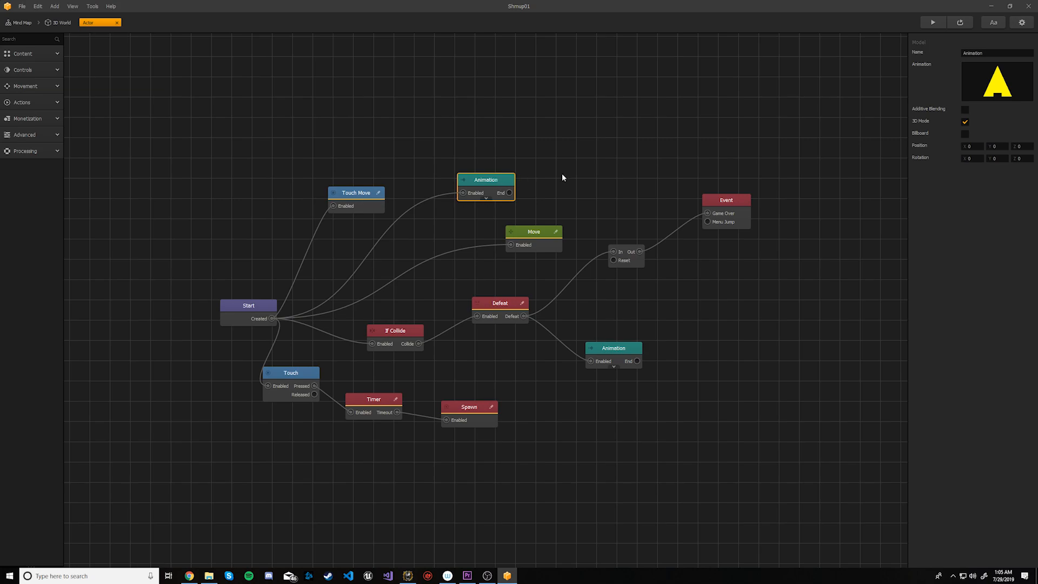
{"action": "left_click", "coordinate": [1018, 68]}
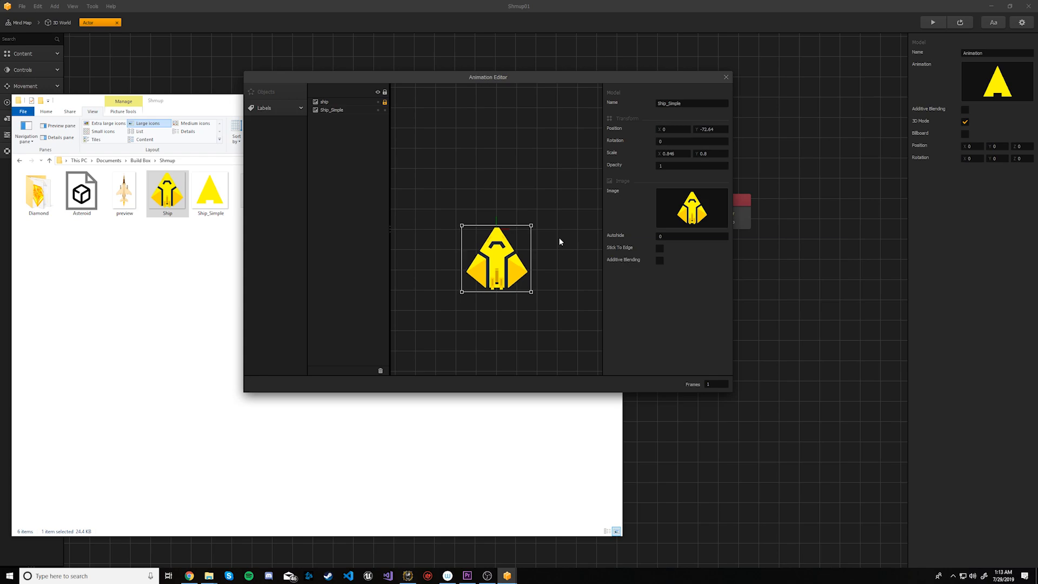
{"action": "mouse_move", "coordinate": [675, 290]}
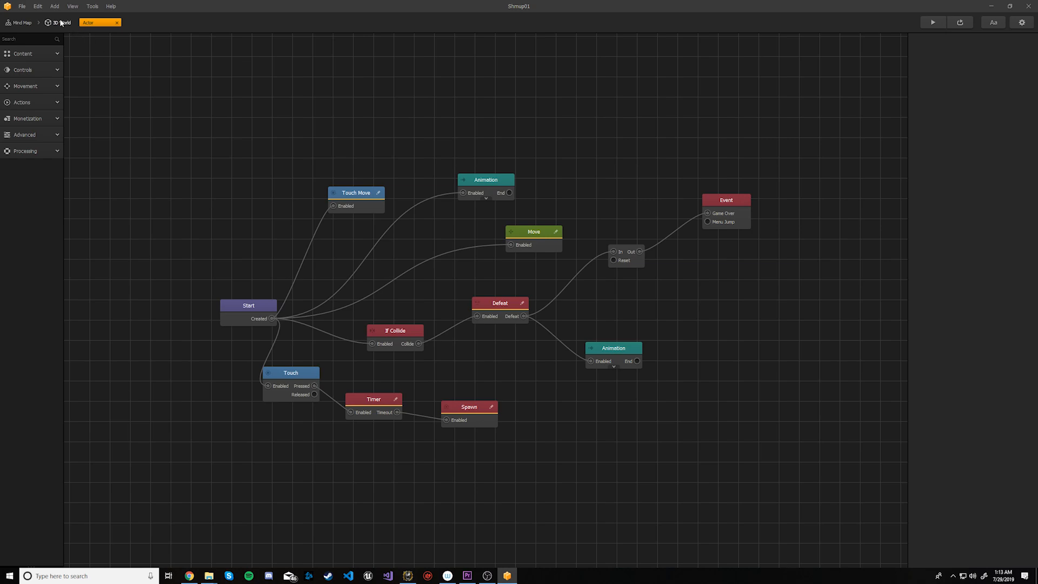
Step: Return to the 3D World scene after swapping in Ship.png
{"action": "left_click", "coordinate": [63, 23]}
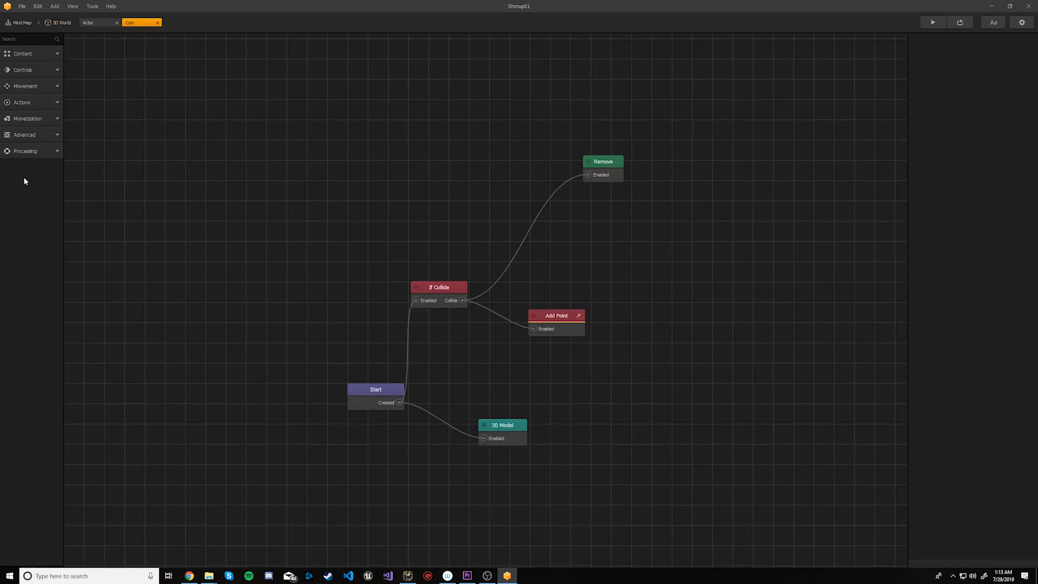
Step: Swap the Coin's 3D Model node for an empty Animation node
{"action": "left_click", "coordinate": [502, 425]}
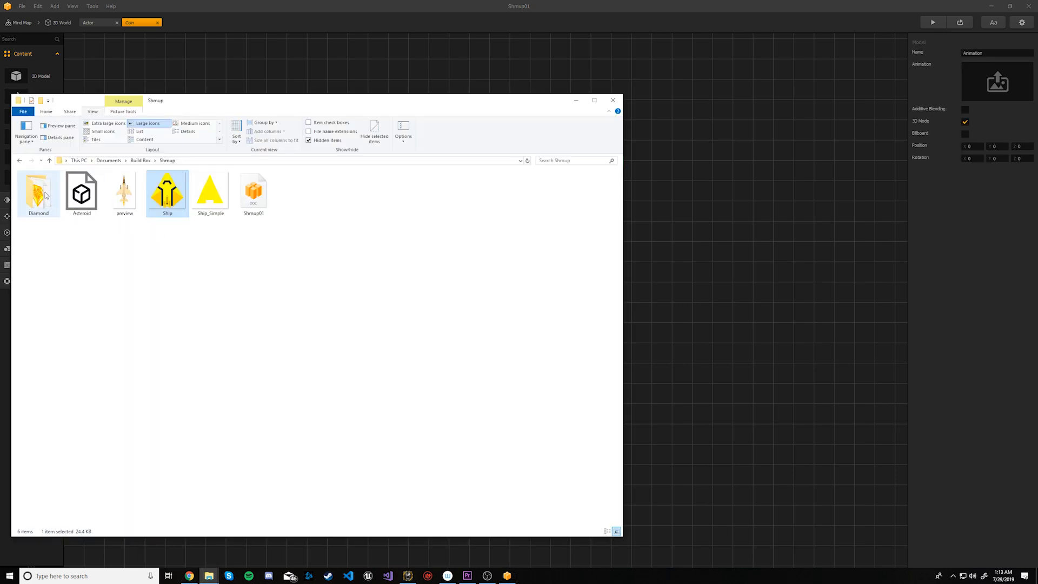
Step: Load the Diamond folder frames into the Coin's Animation node and edit it
{"action": "double_click", "coordinate": [38, 189]}
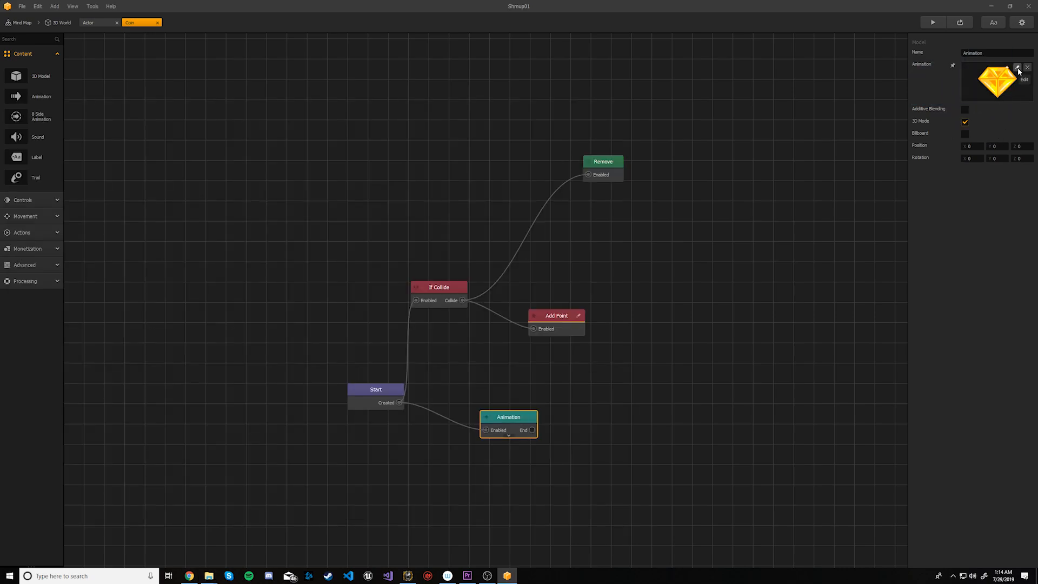
{"action": "left_click", "coordinate": [1019, 68]}
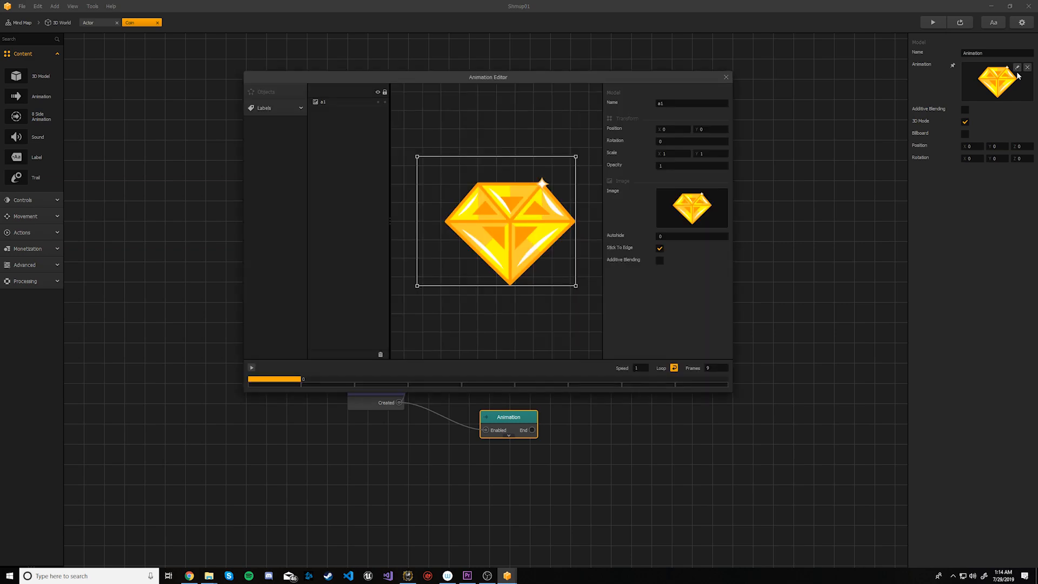
Step: Preview the diamond animation, scale the frame to 0.4 and centre it
{"action": "left_click", "coordinate": [251, 367]}
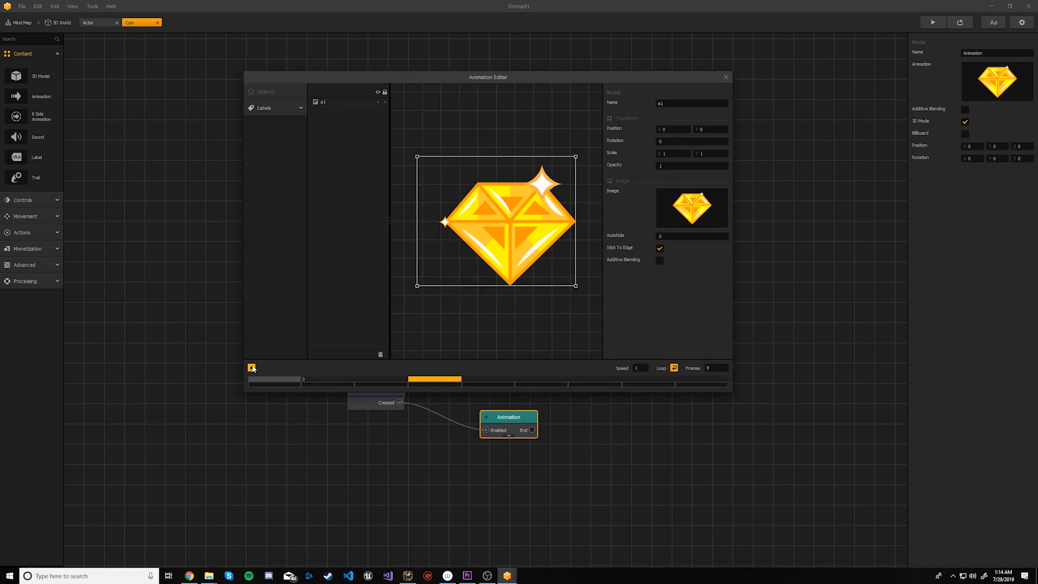
{"action": "left_click", "coordinate": [251, 368]}
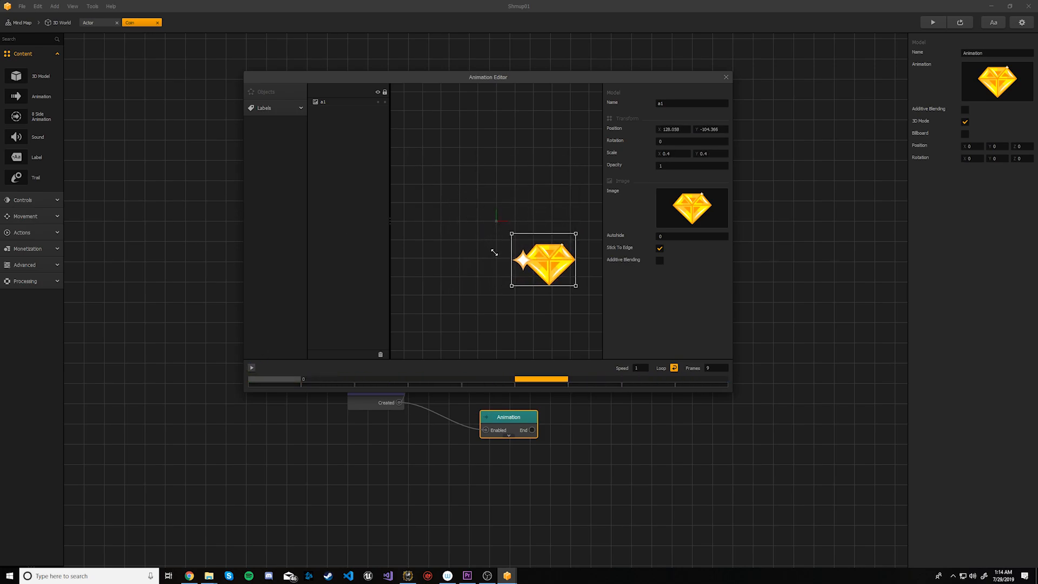
{"action": "left_click_drag", "start_coordinate": [543, 260], "coordinate": [489, 219]}
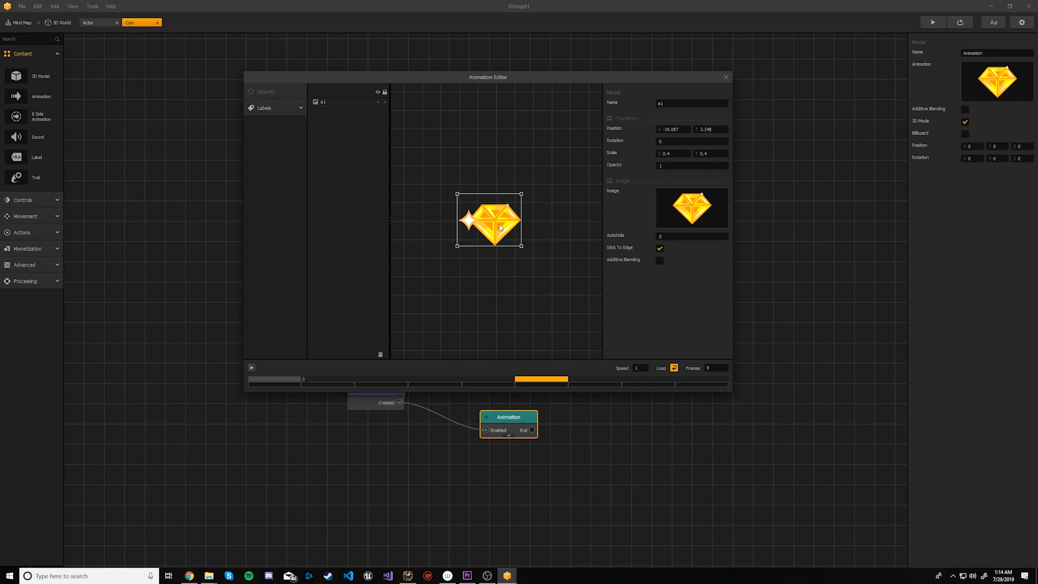
{"action": "left_click_drag", "start_coordinate": [499, 225], "coordinate": [492, 218]}
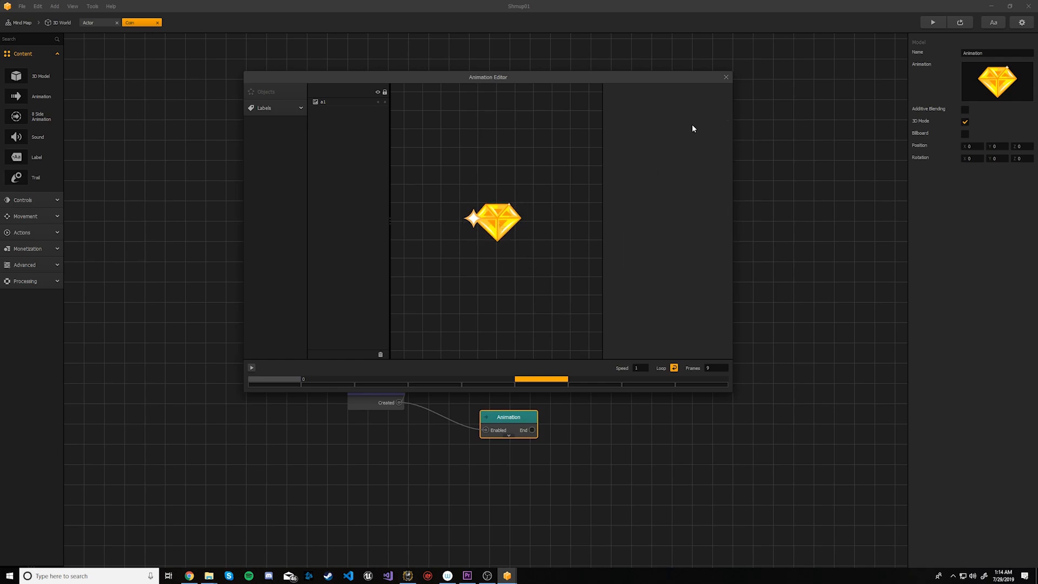
{"action": "left_click", "coordinate": [725, 77]}
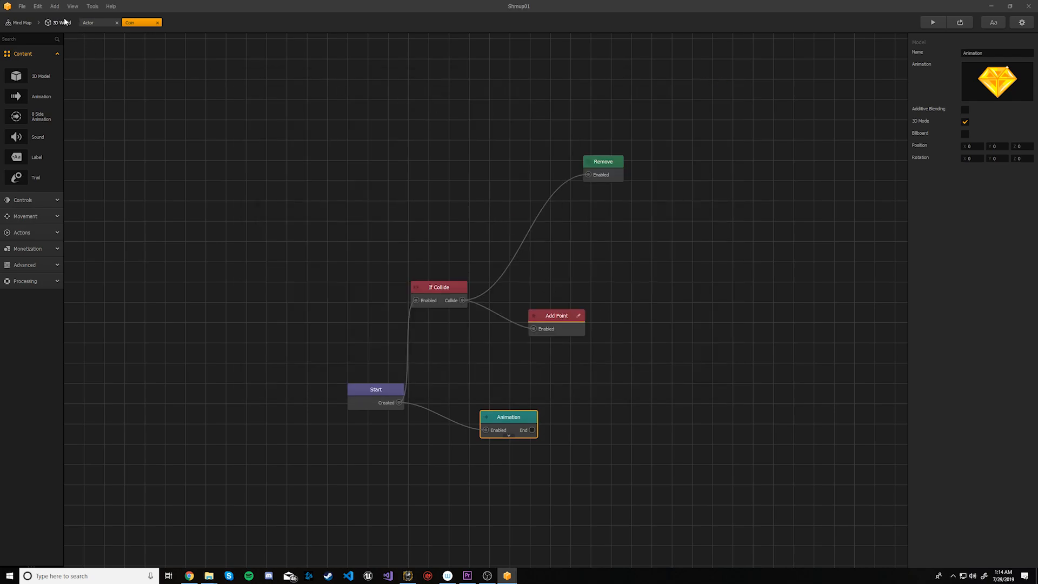
Step: Run a game preview from the 3D World scene
{"action": "left_click", "coordinate": [61, 21]}
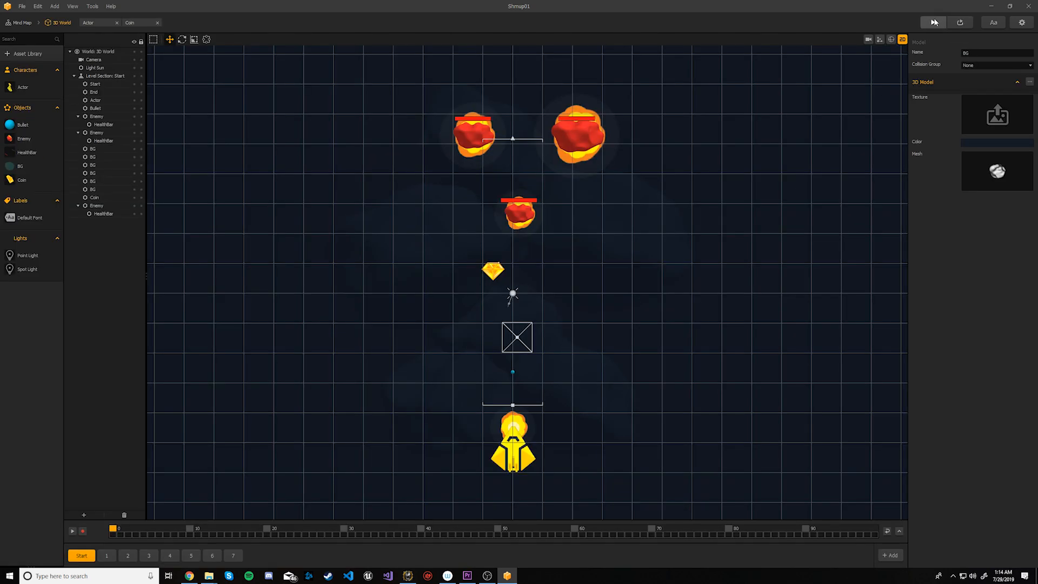
{"action": "left_click", "coordinate": [934, 22]}
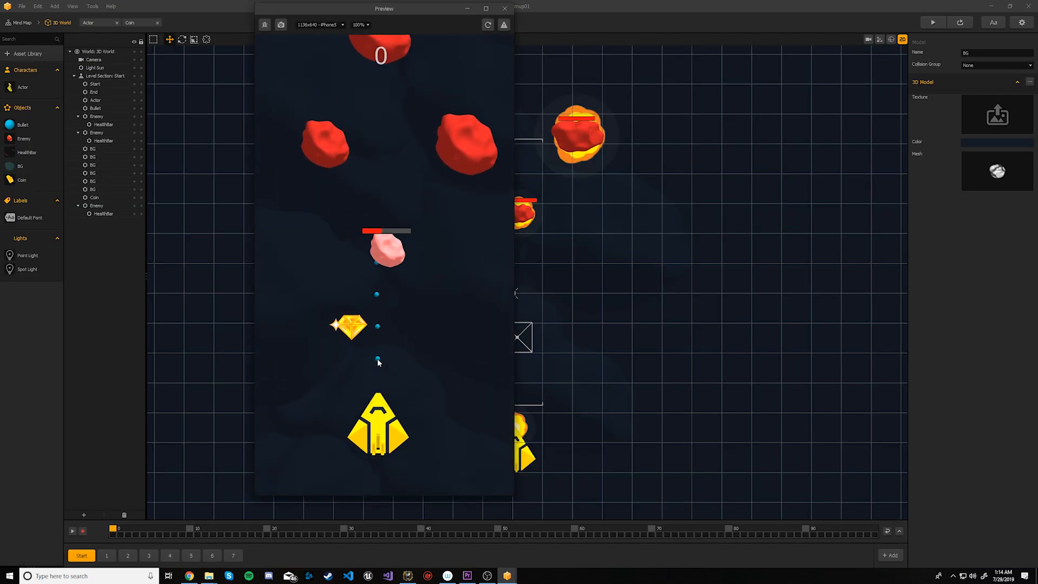